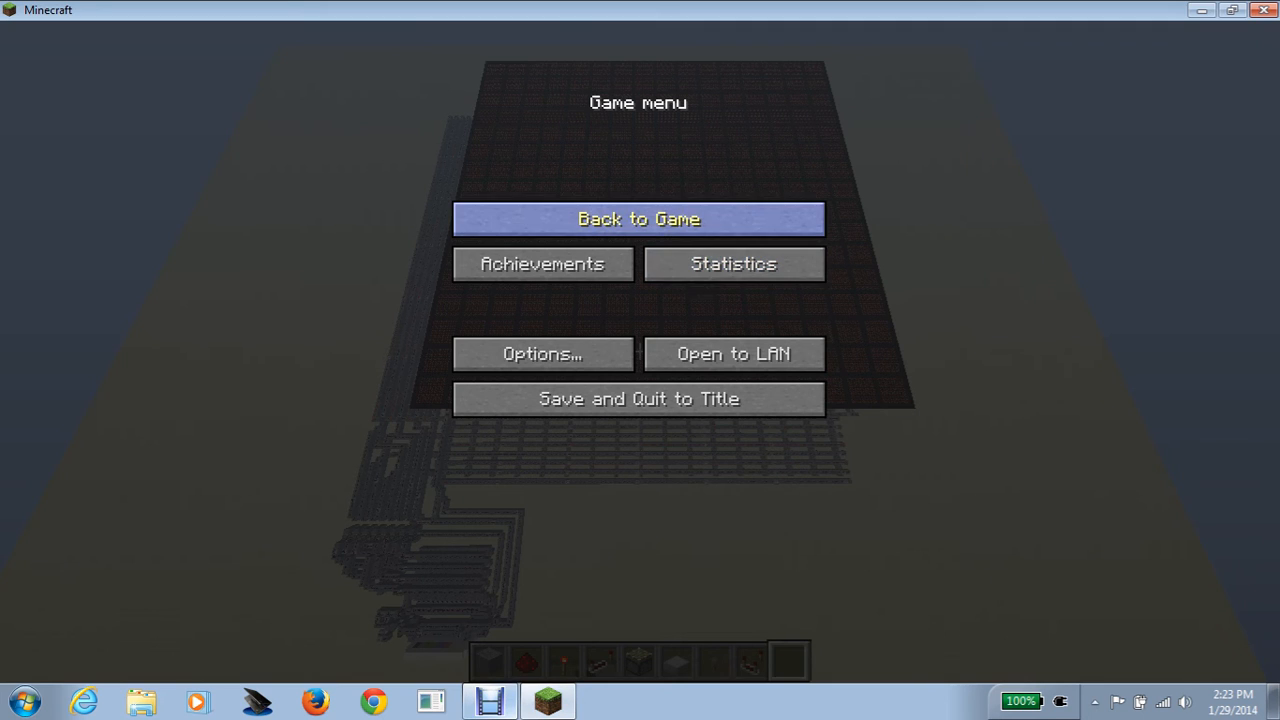
Resume the game from the pause menu to approach the box-drawer keypad.
left_click(640, 218)
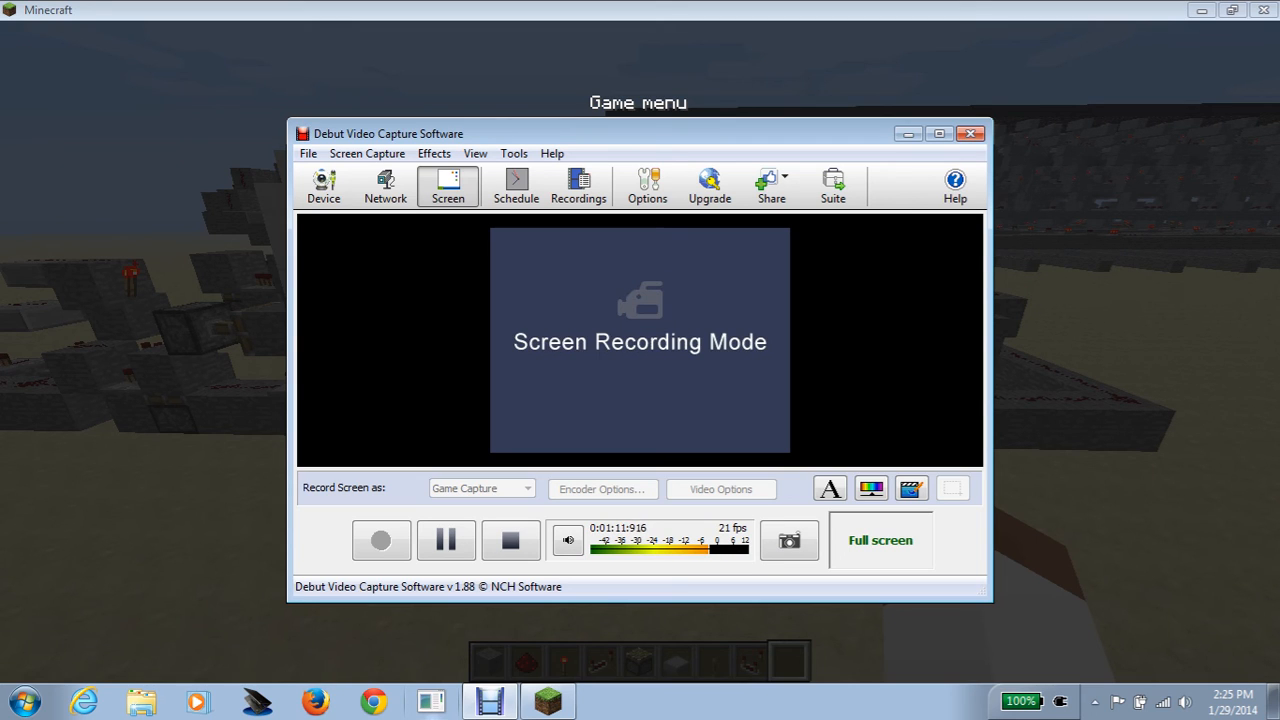
Close Debut Video Capture, cancelling once, then confirm Exit to stop recording.
left_click(969, 134)
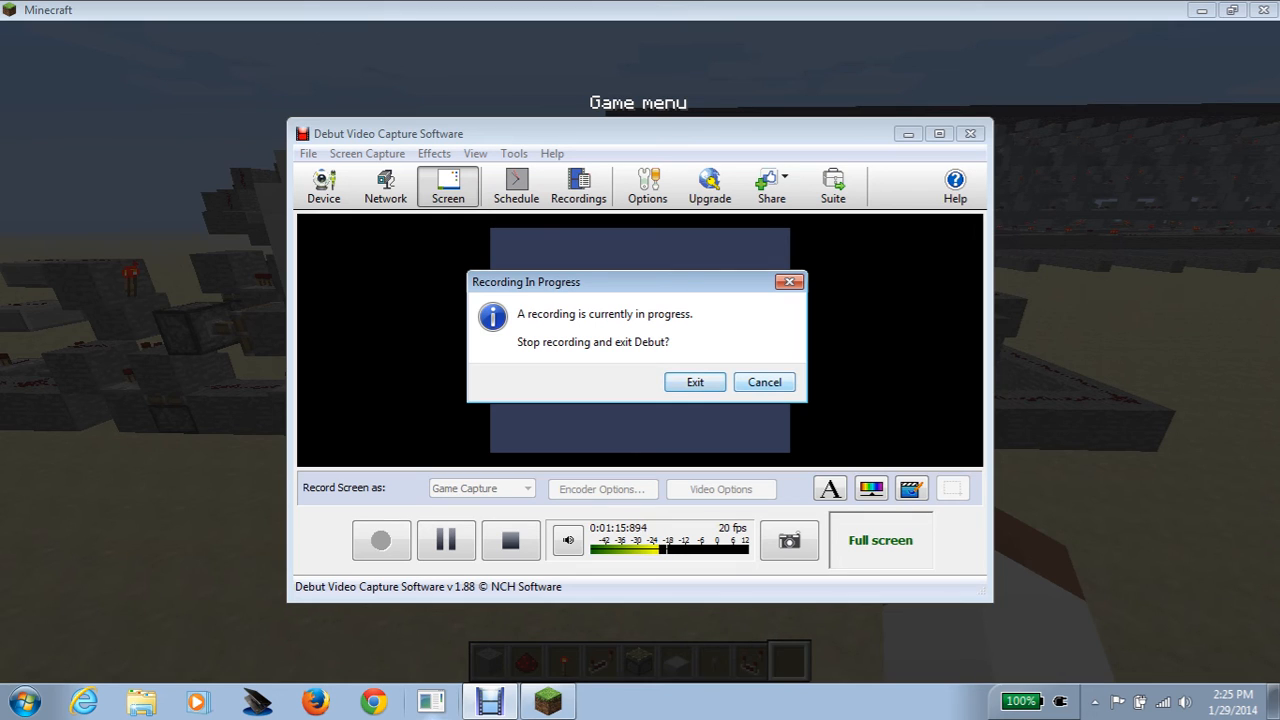
left_click(764, 382)
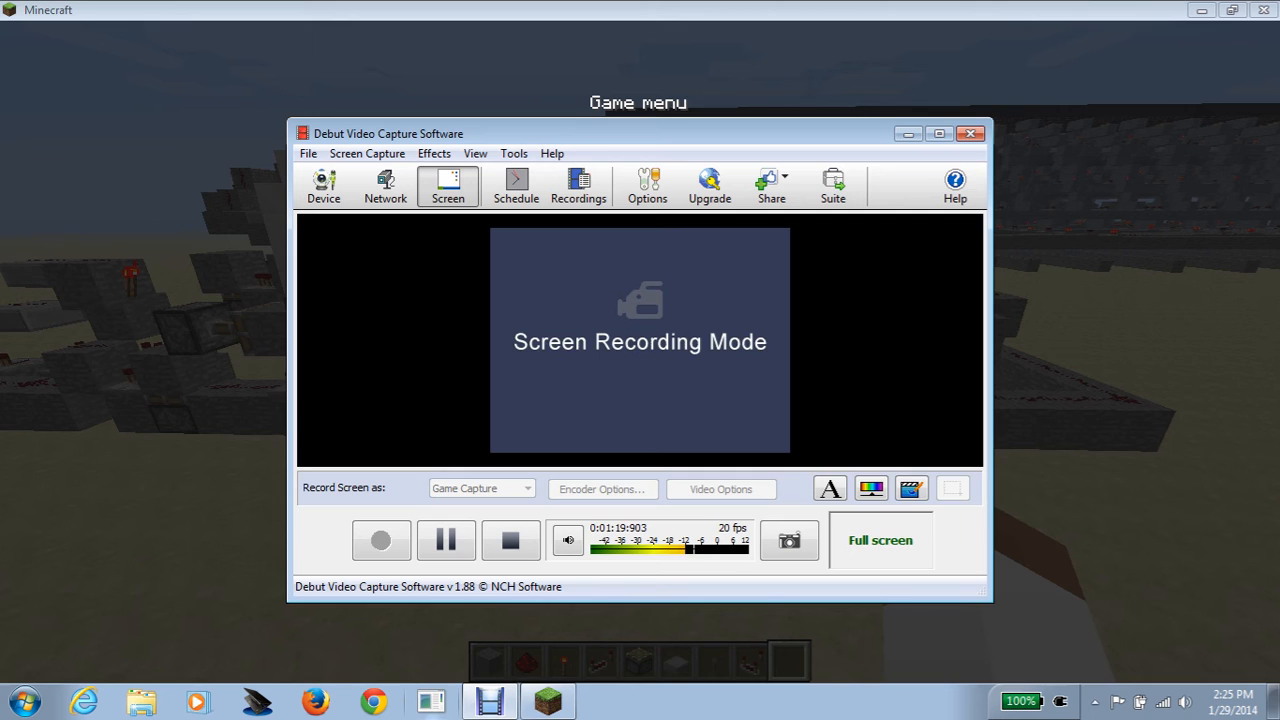
left_click(970, 133)
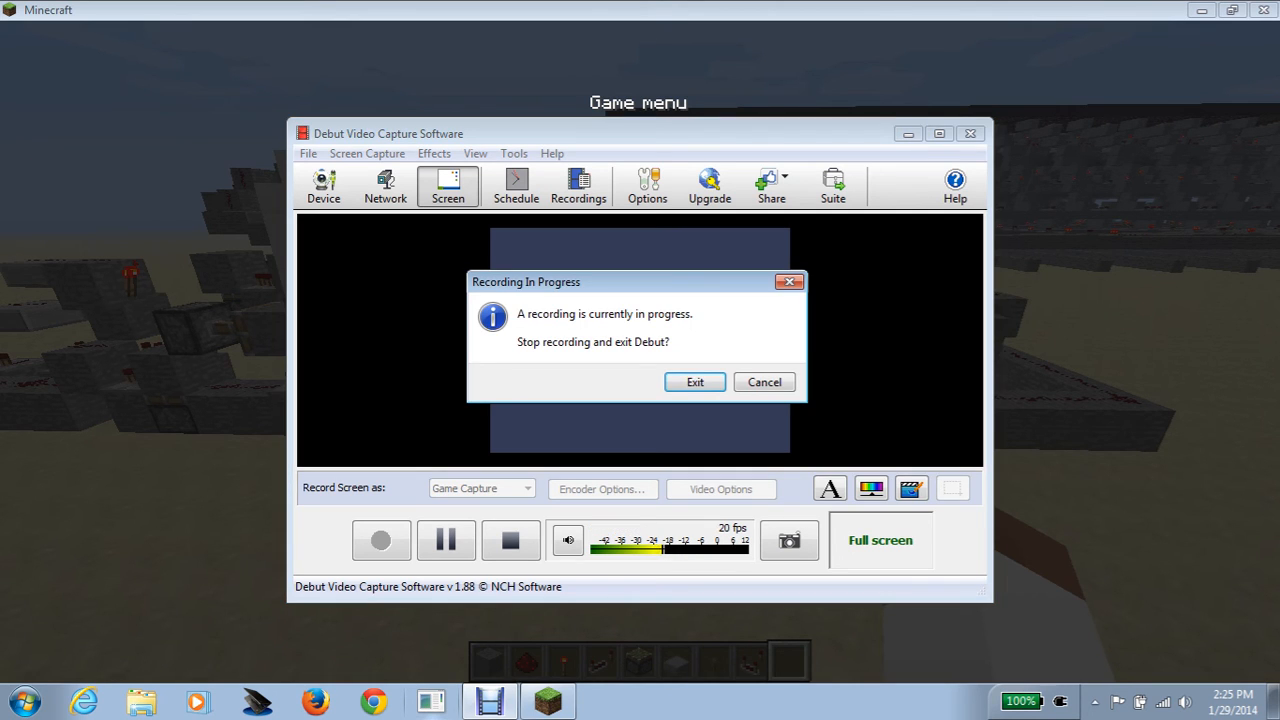
left_click(764, 382)
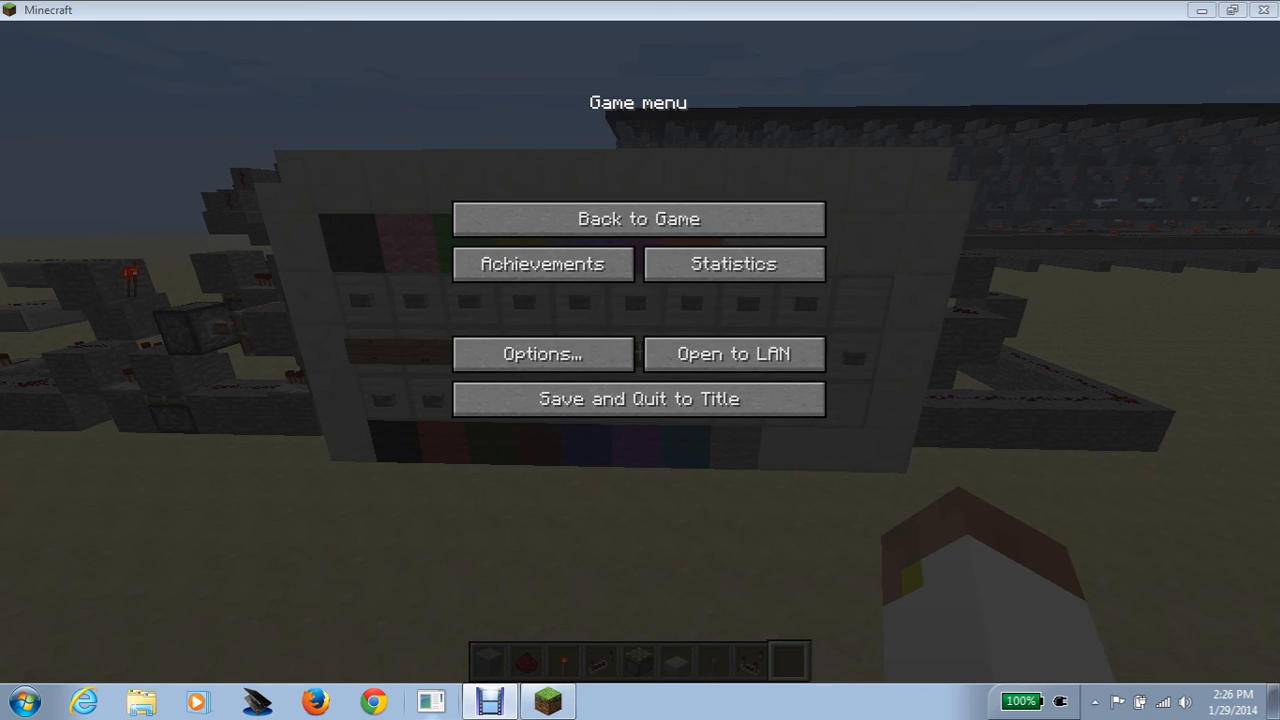
Resume the game and type '/no' while facing the numbered keypad.
left_click(643, 218)
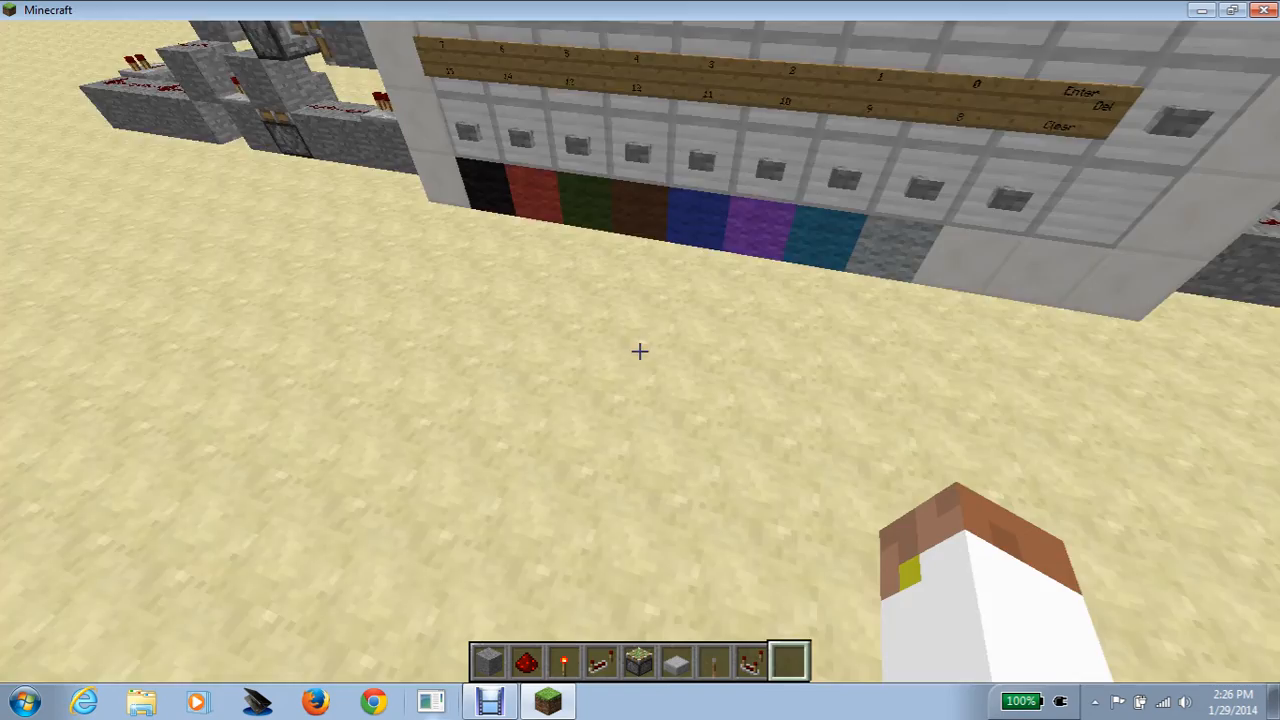
type("/no")
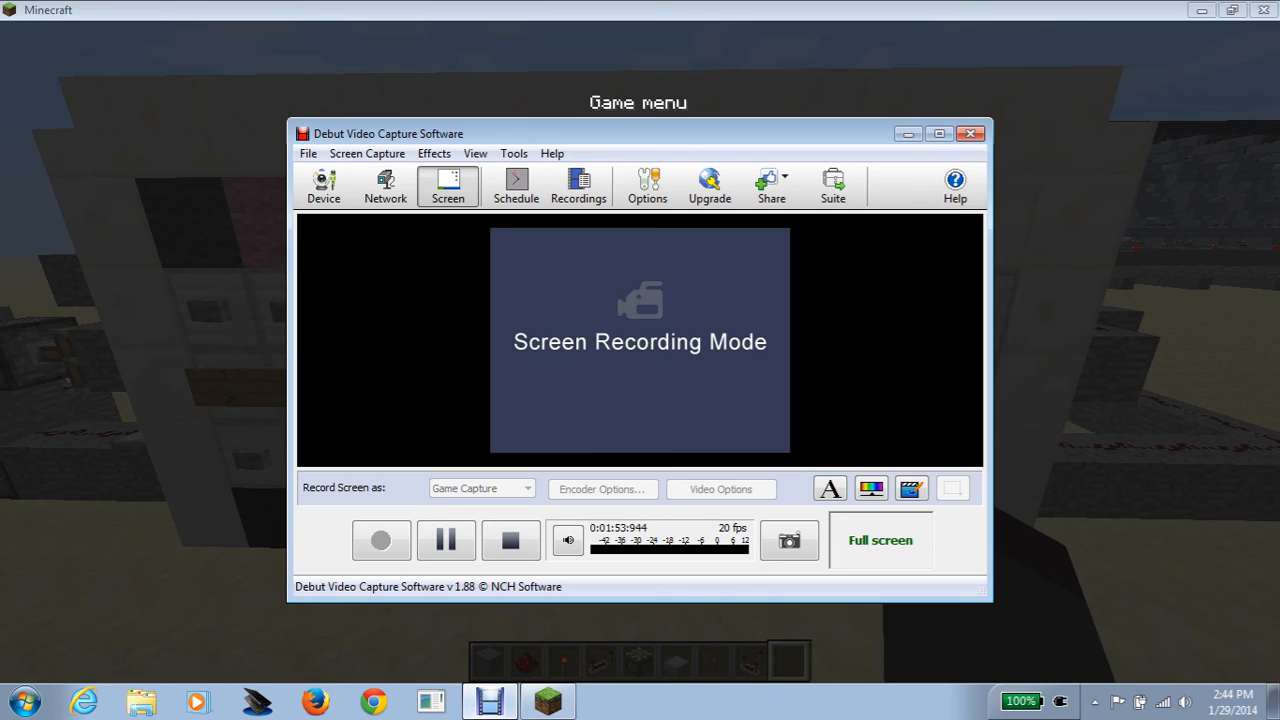
Close Debut Video Capture and choose Exit to end the running recording.
left_click(970, 132)
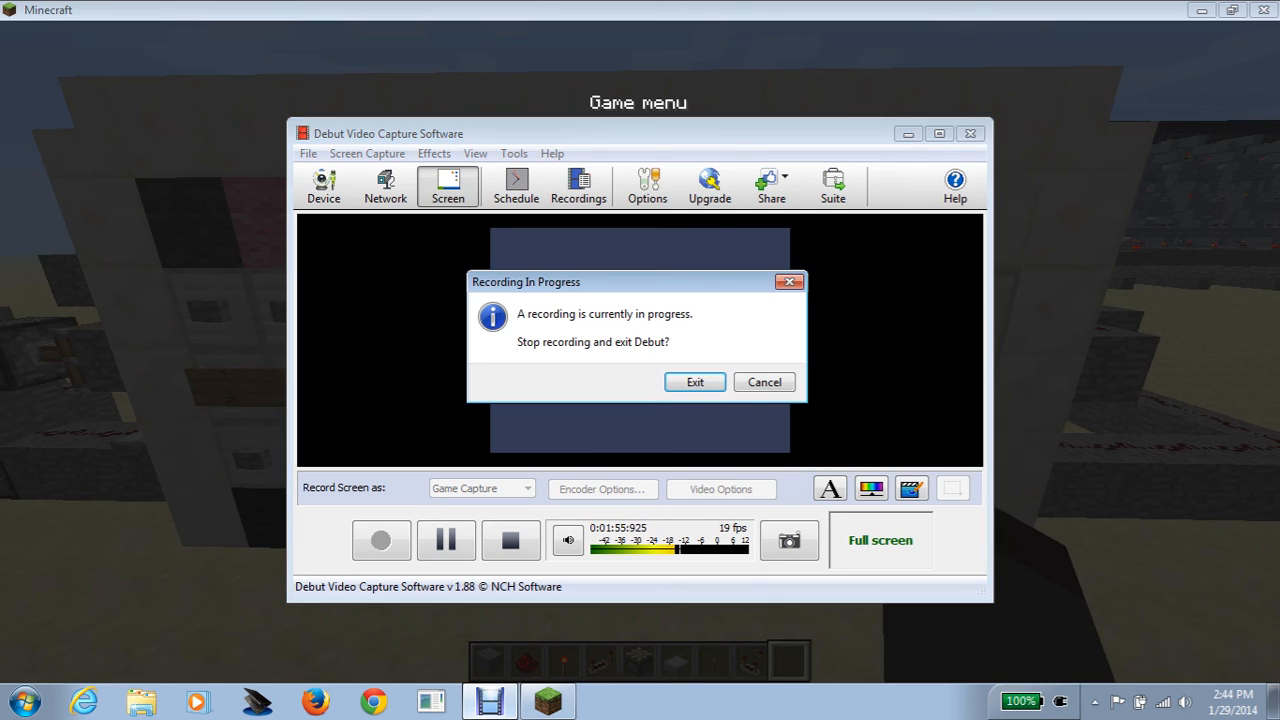
left_click(763, 381)
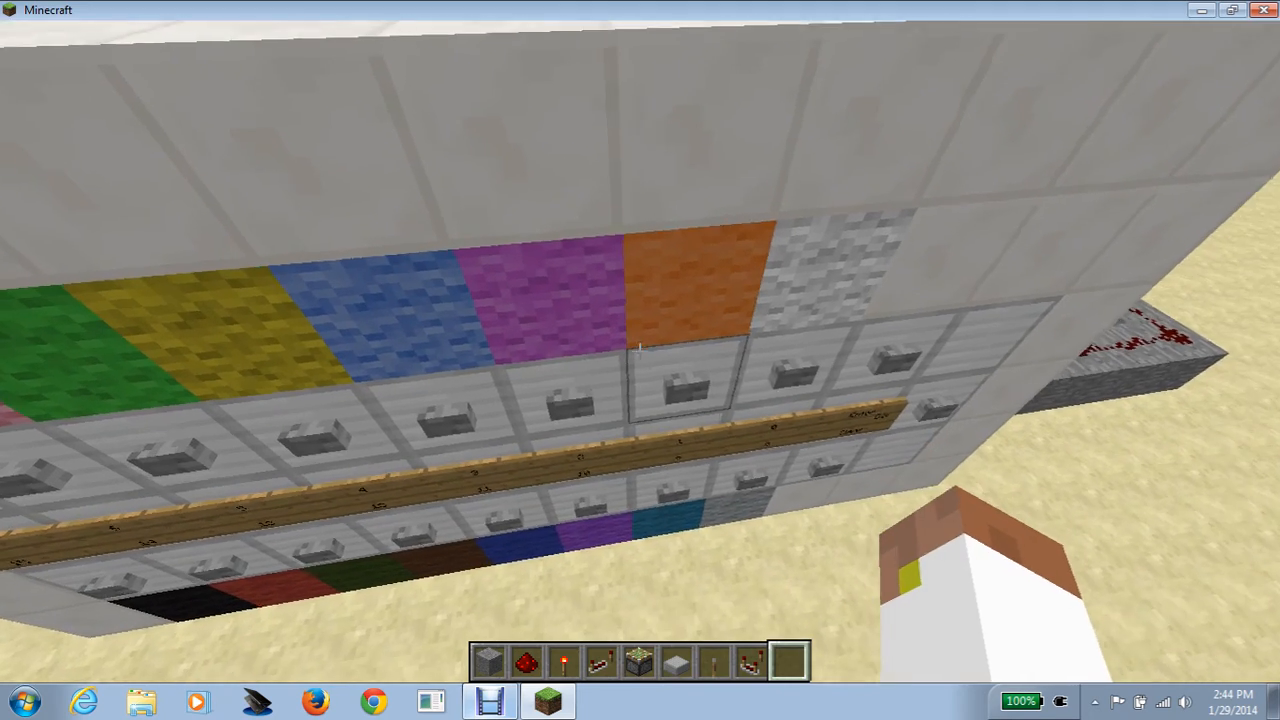
mouse_move(640, 350)
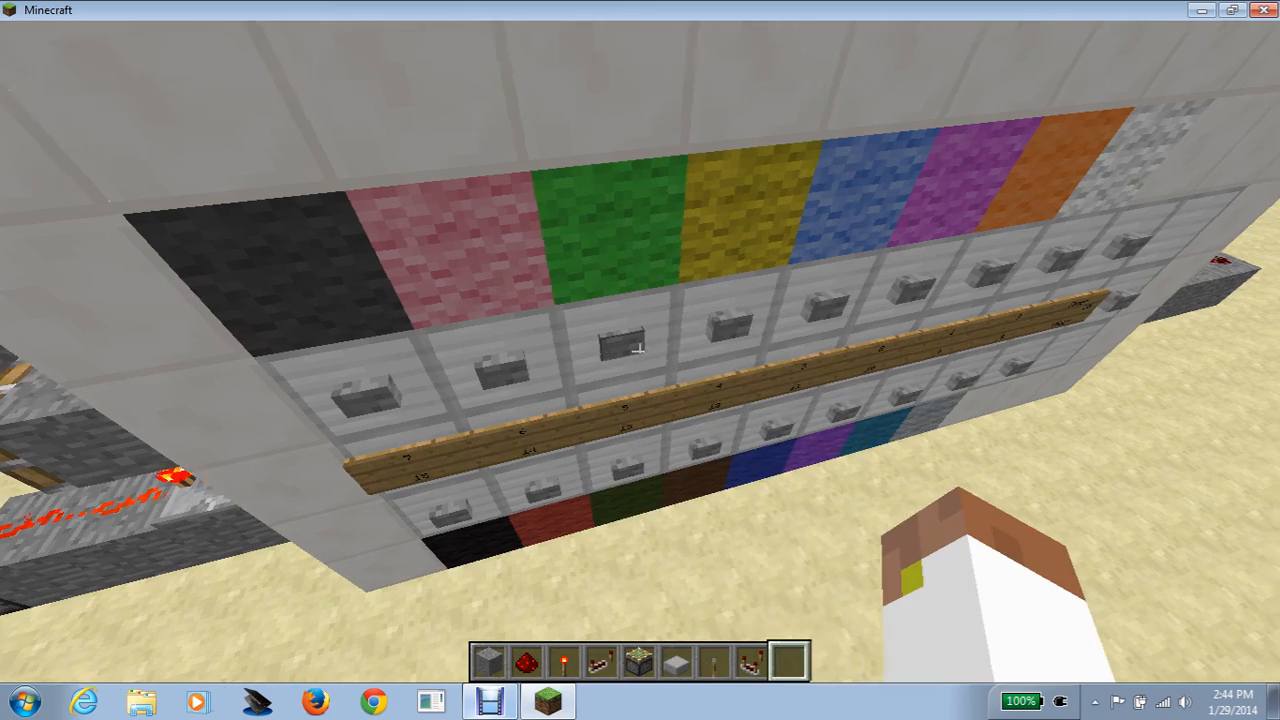
mouse_move(640, 350)
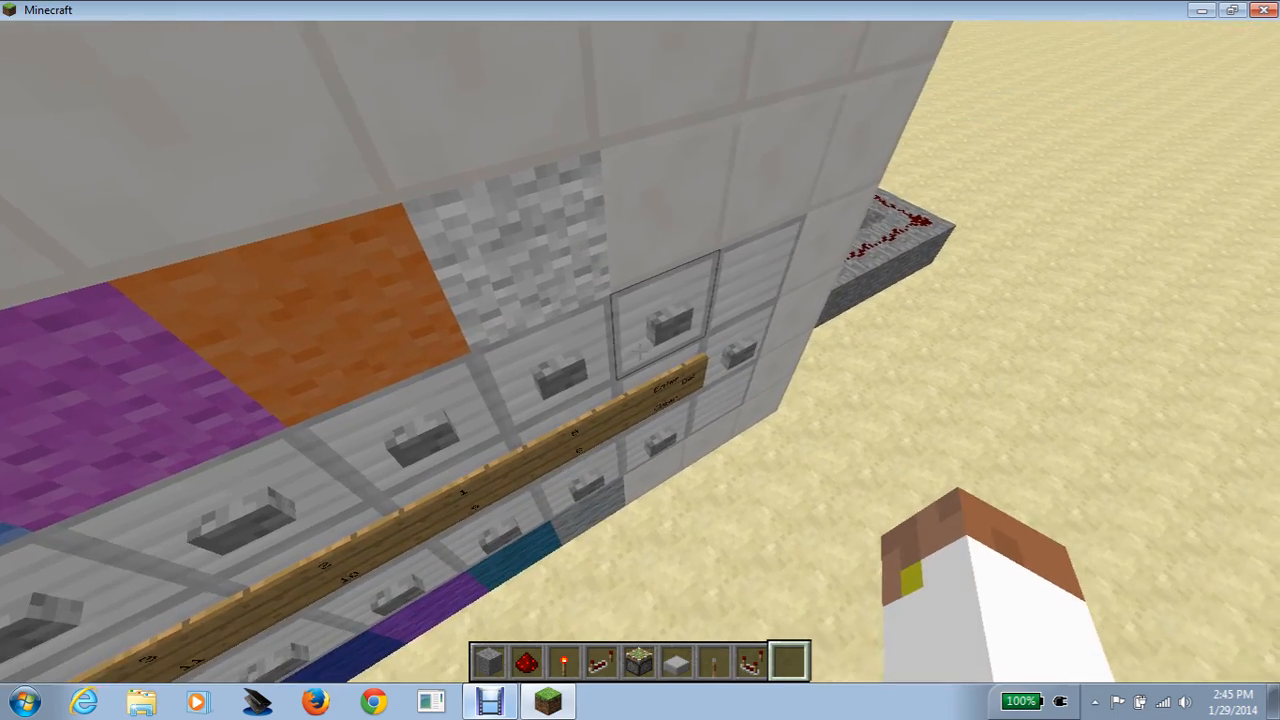
mouse_move(640, 360)
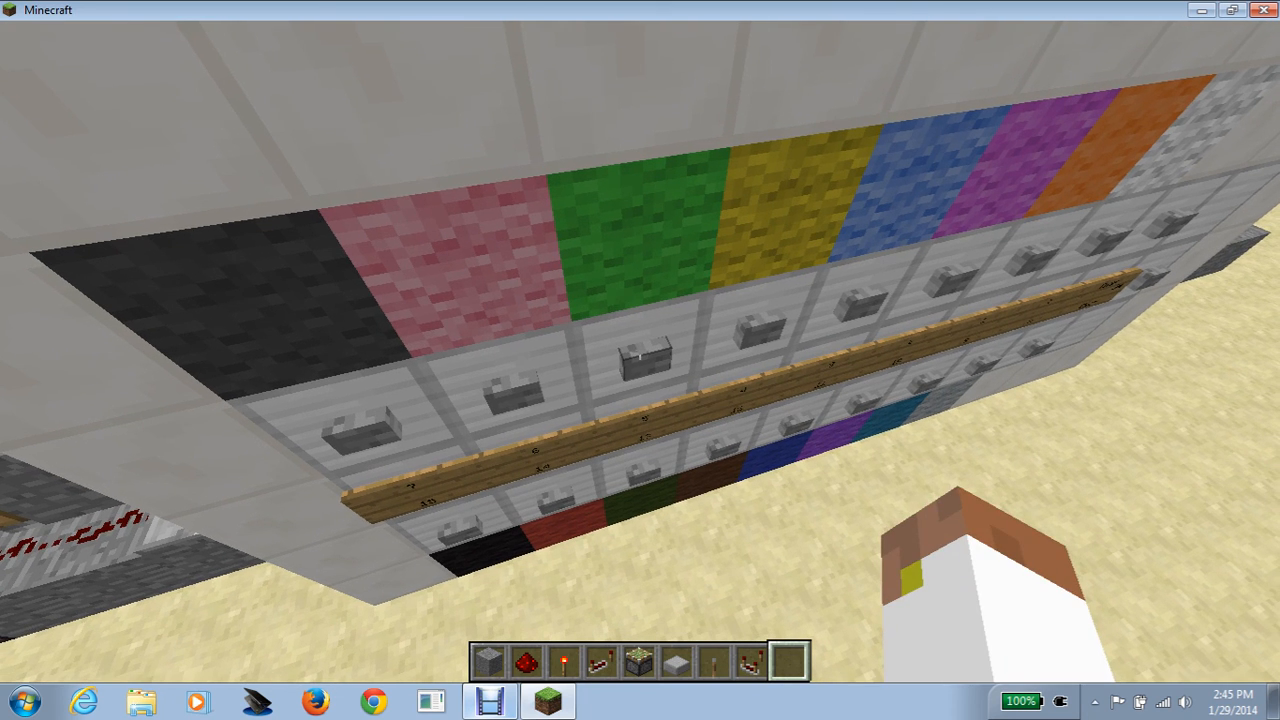
mouse_move(640, 351)
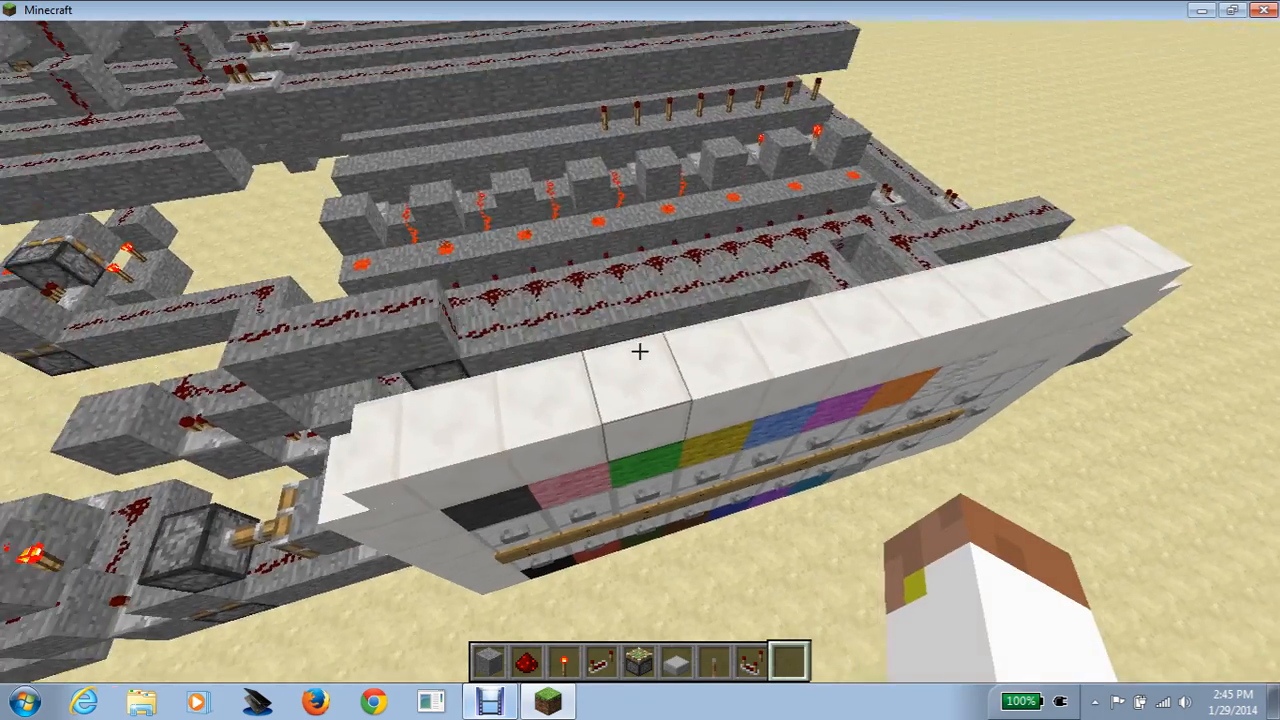
mouse_move(640, 352)
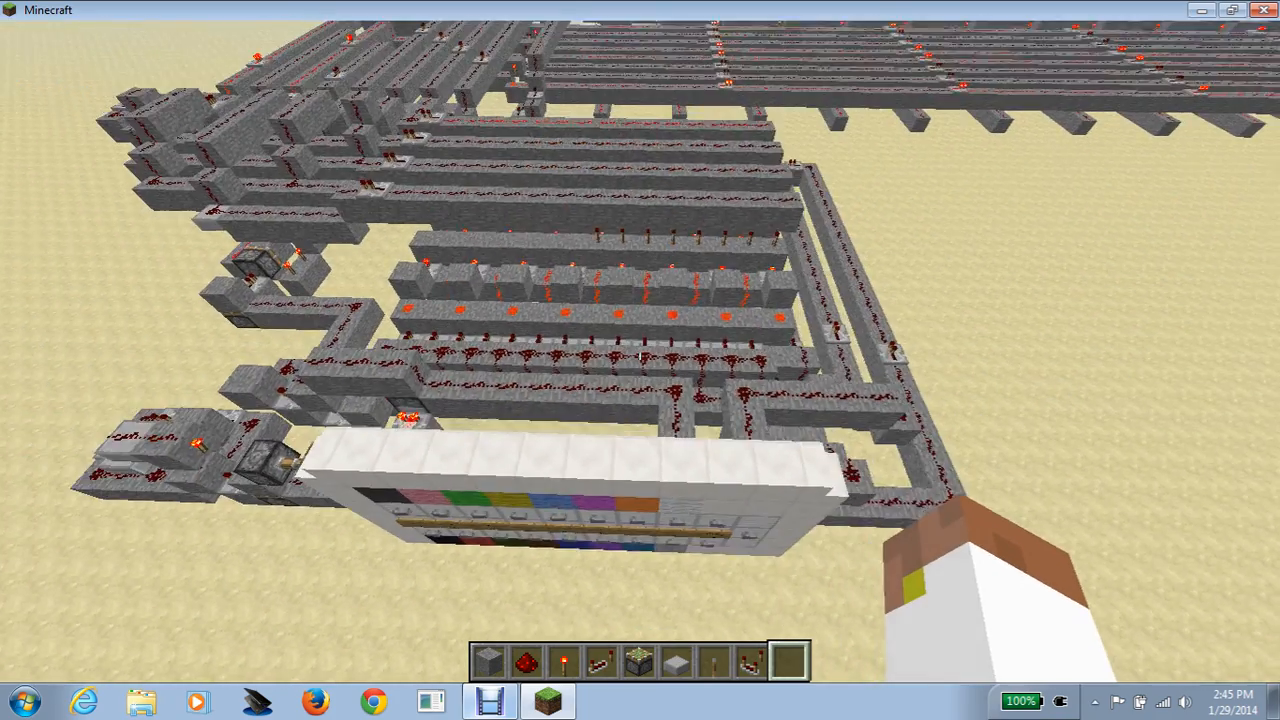
mouse_move(640, 355)
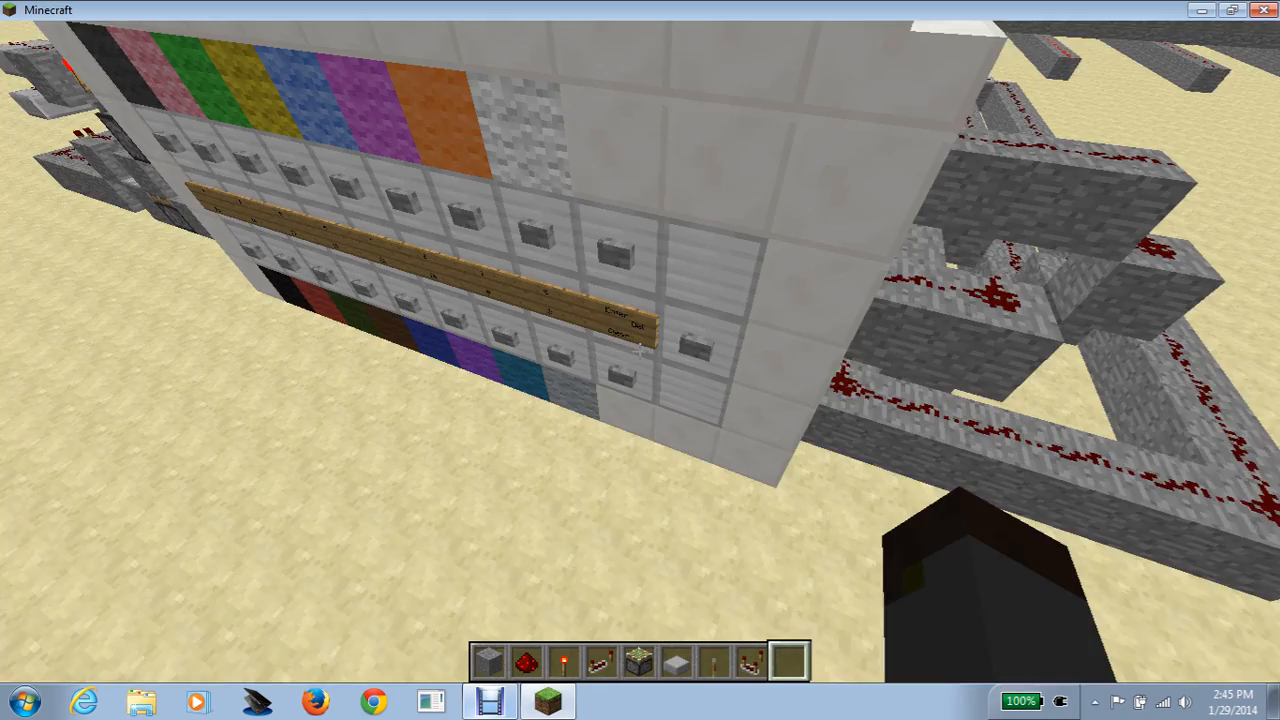
mouse_move(640, 360)
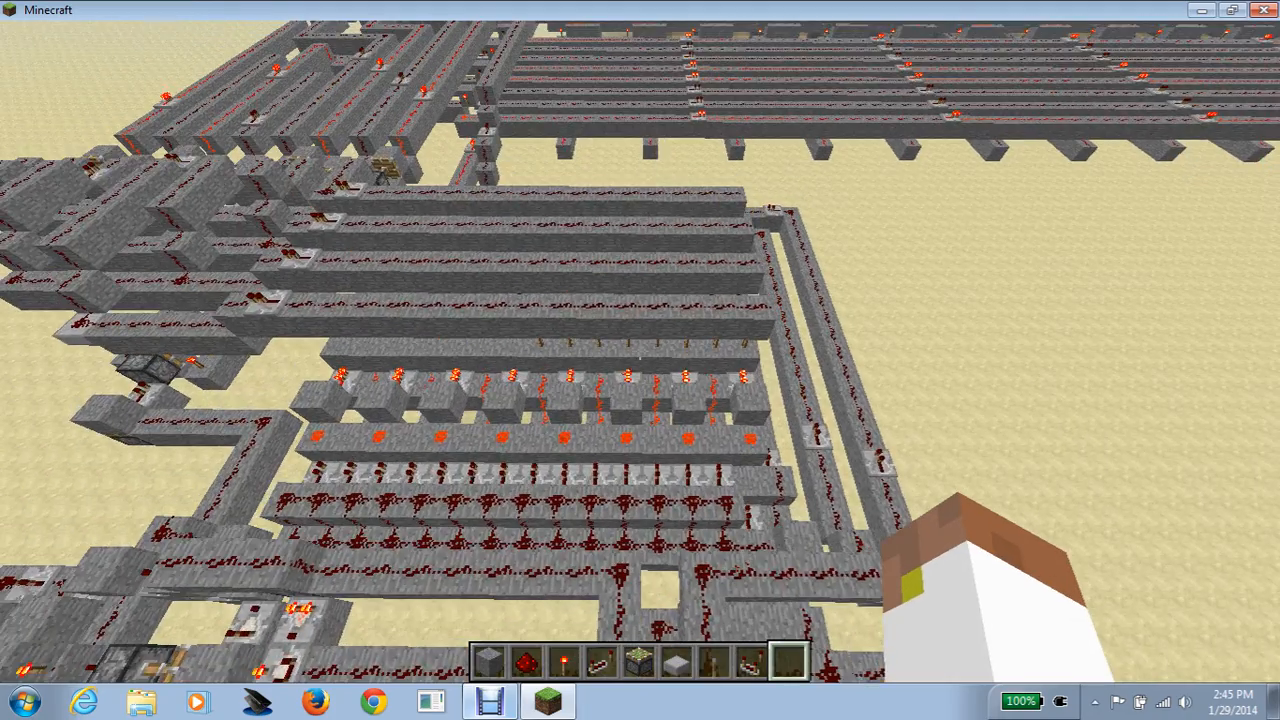
mouse_move(640, 360)
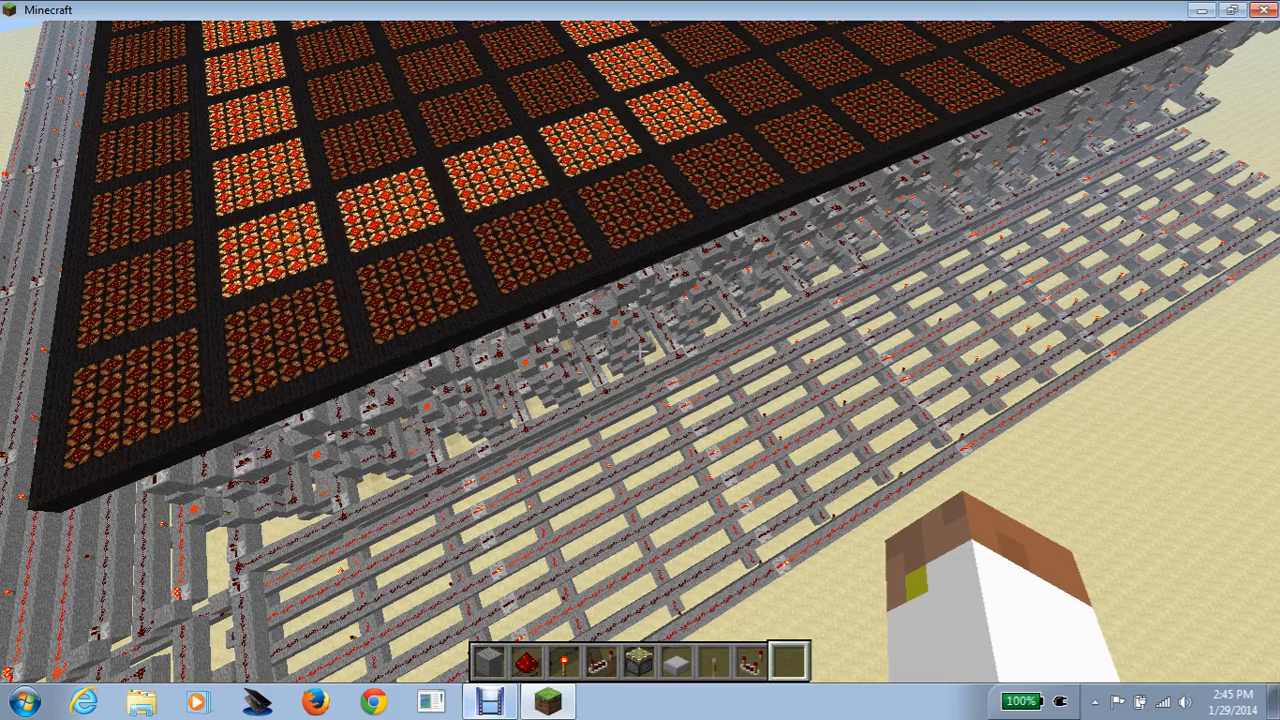
mouse_move(635, 355)
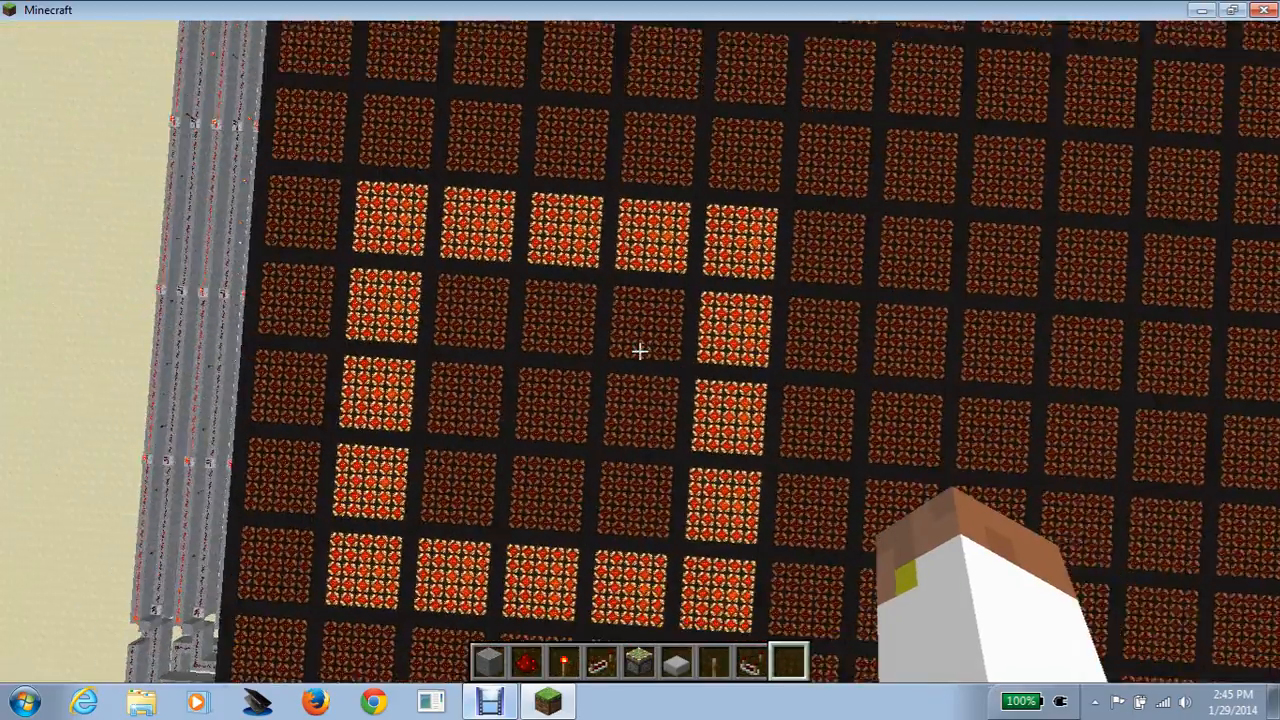
mouse_move(640, 350)
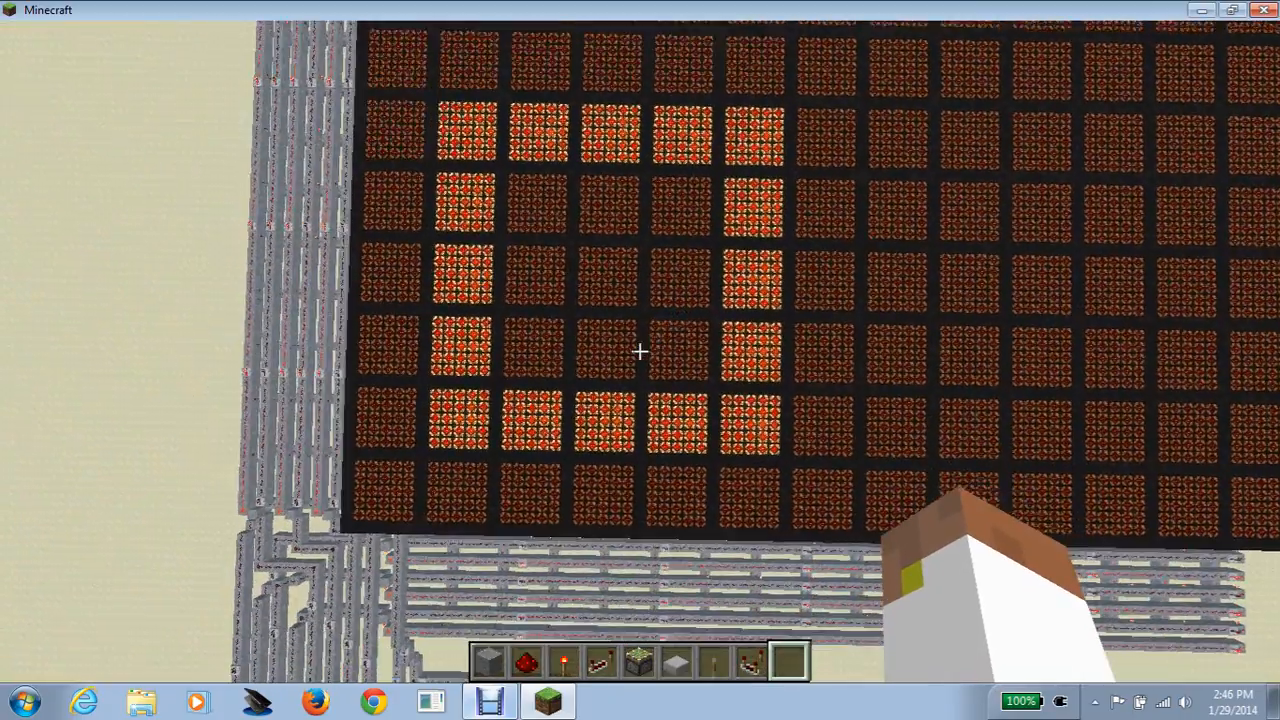